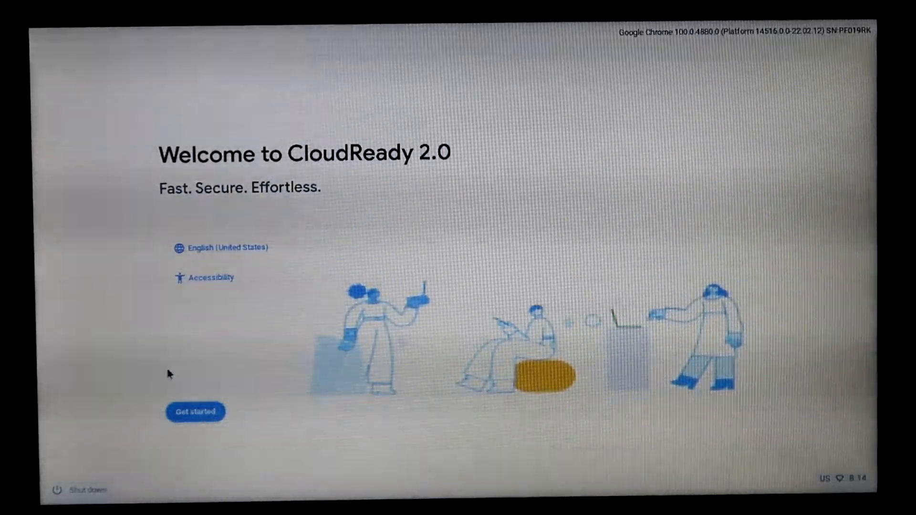
# Install CloudReady 2.0 to the internal disk, replacing existing data.
pyautogui.click(195, 411)
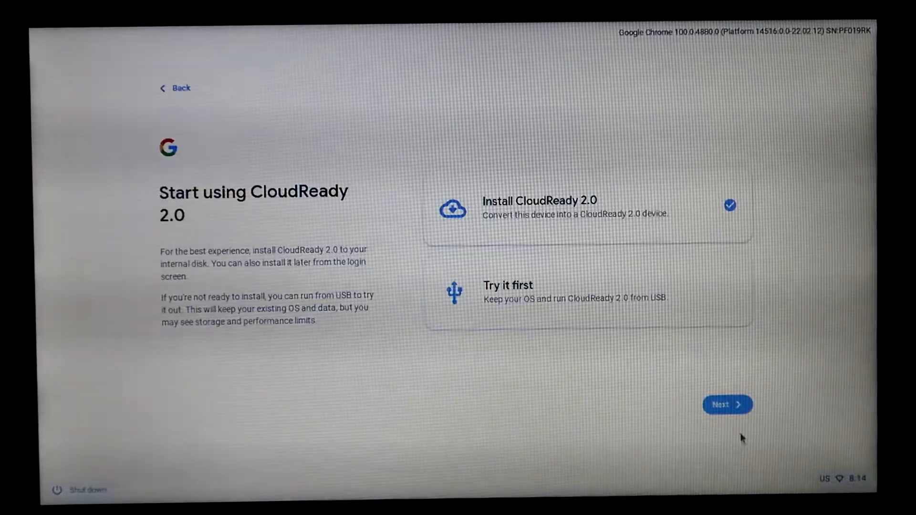
pyautogui.click(727, 404)
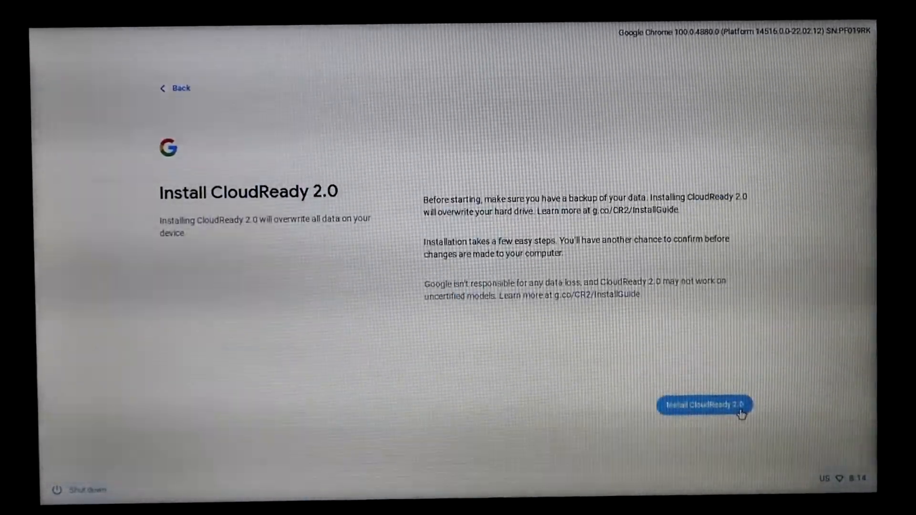
pyautogui.click(703, 405)
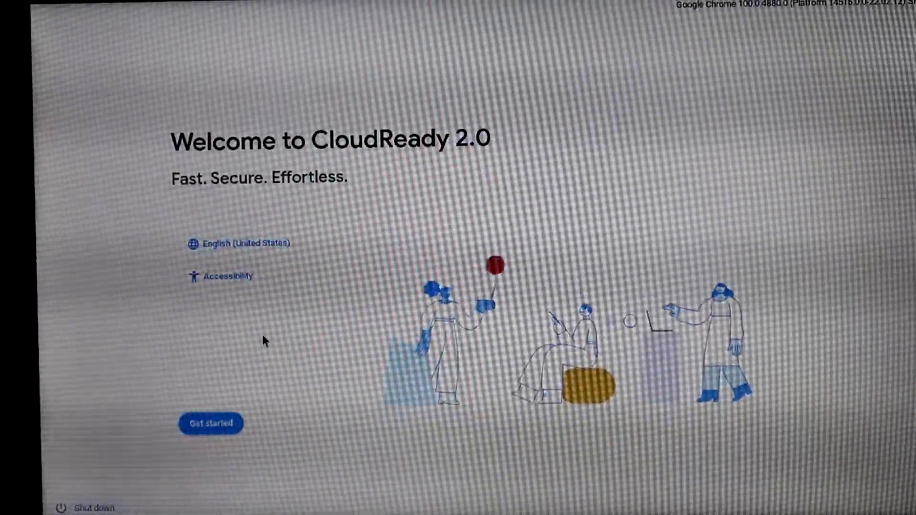
# Start setup, continue on the connected Ethernet network, and accept Google's terms of service.
pyautogui.click(211, 423)
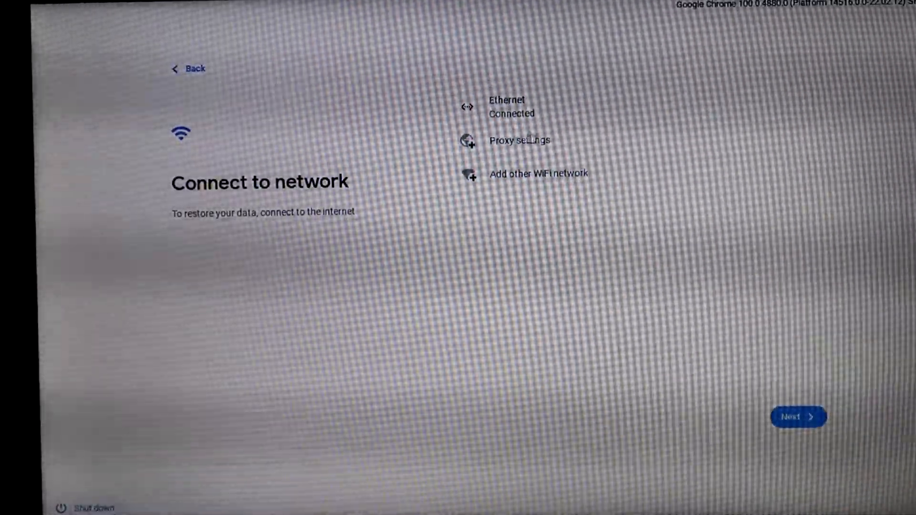
pyautogui.moveTo(732, 411)
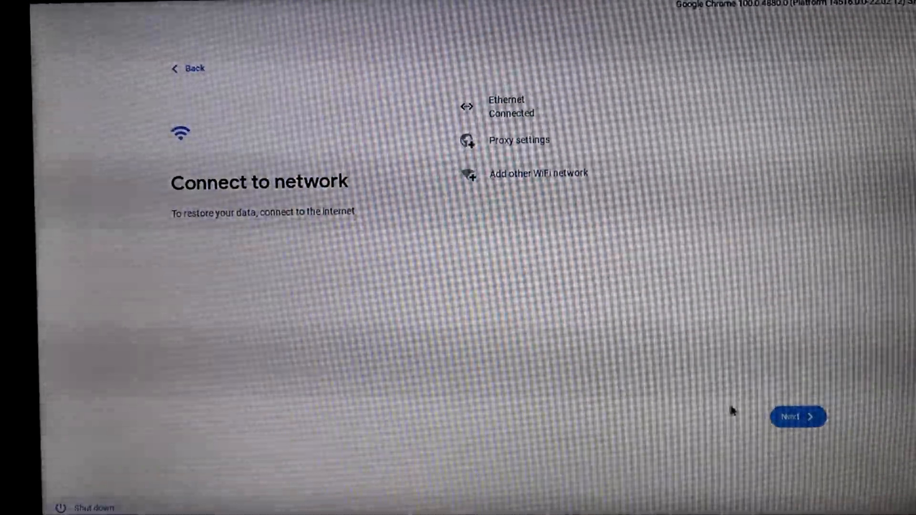
pyautogui.click(798, 417)
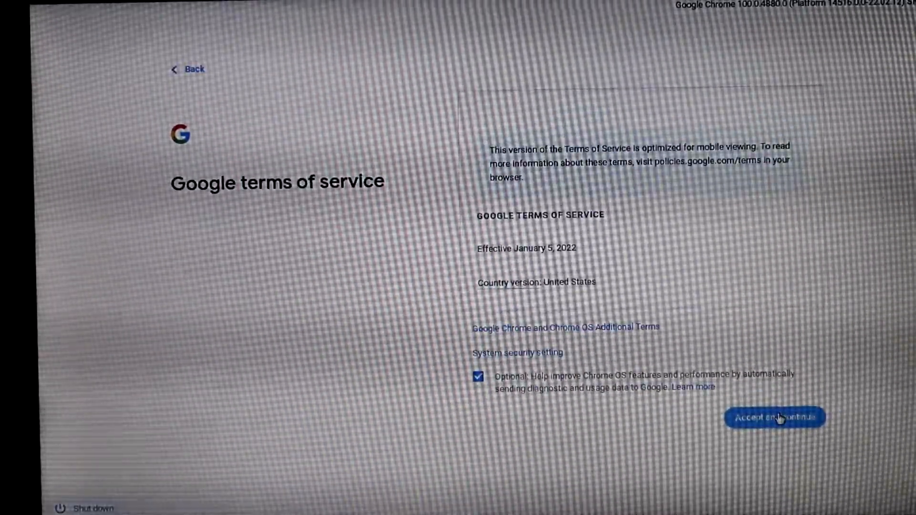
pyautogui.click(774, 418)
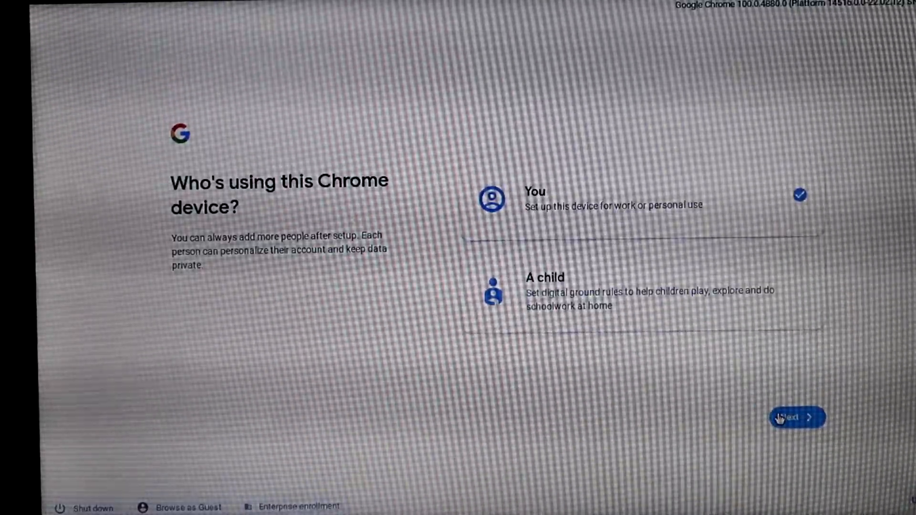
pyautogui.moveTo(750, 374)
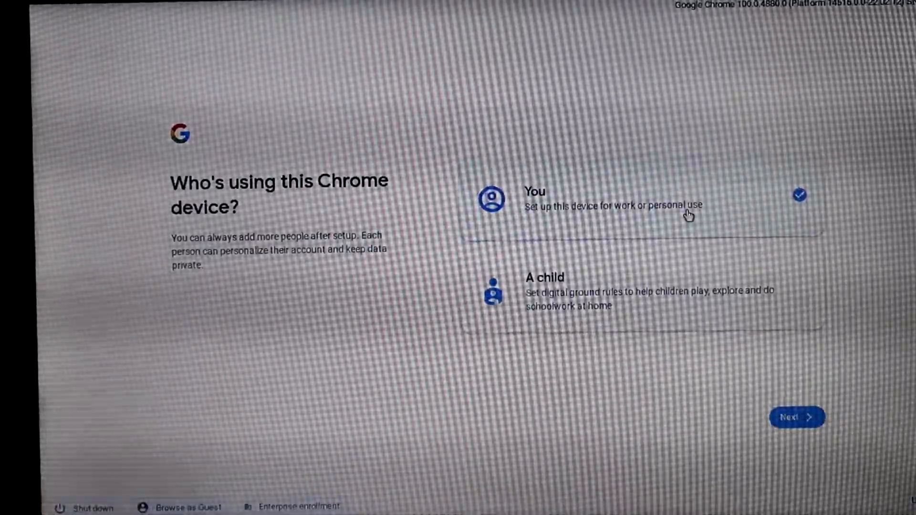
pyautogui.moveTo(536, 330)
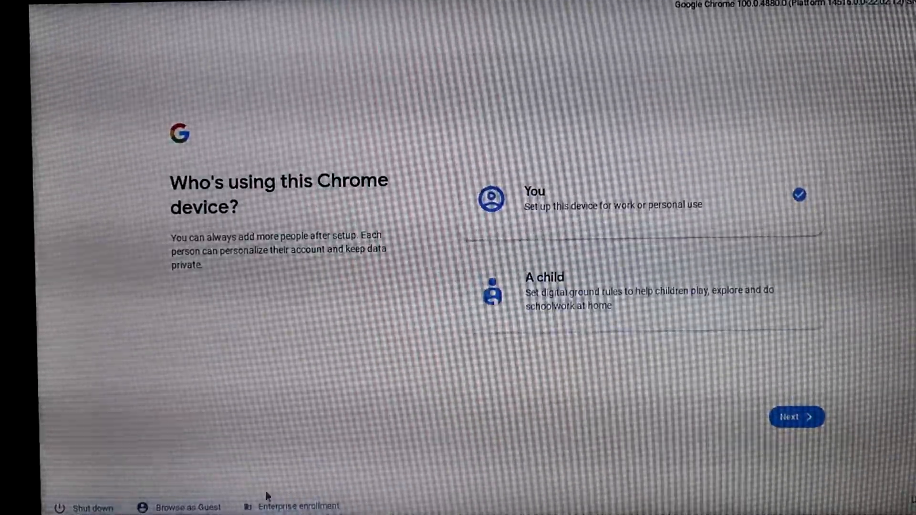
# Open and cancel enterprise enrollment, then continue setup with 'You' selected.
pyautogui.click(298, 506)
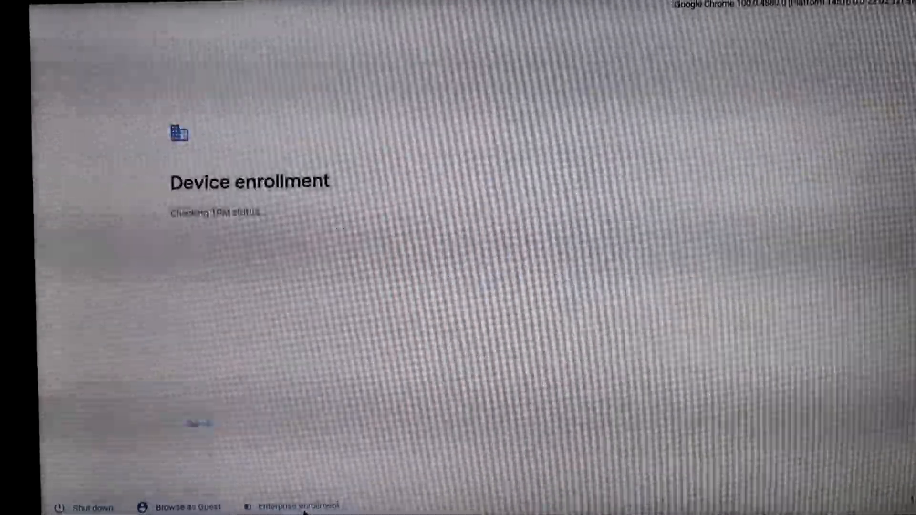
pyautogui.click(298, 505)
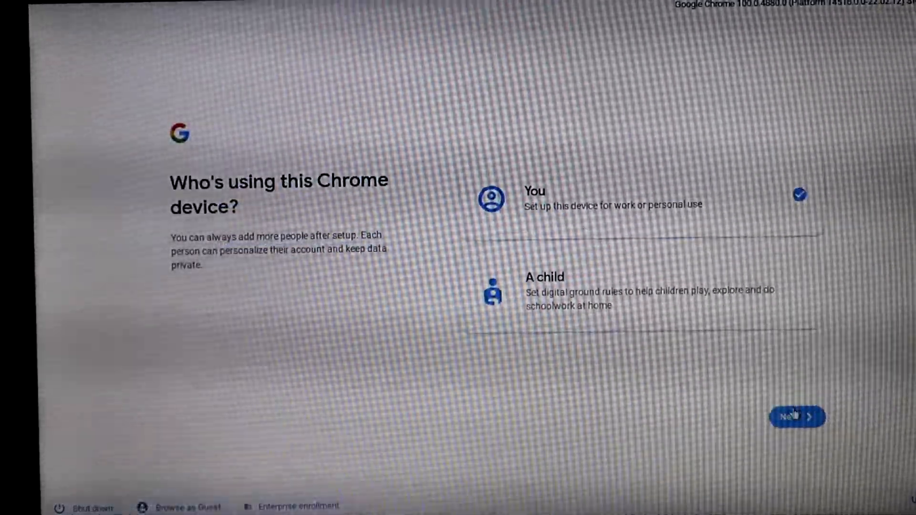
pyautogui.click(796, 416)
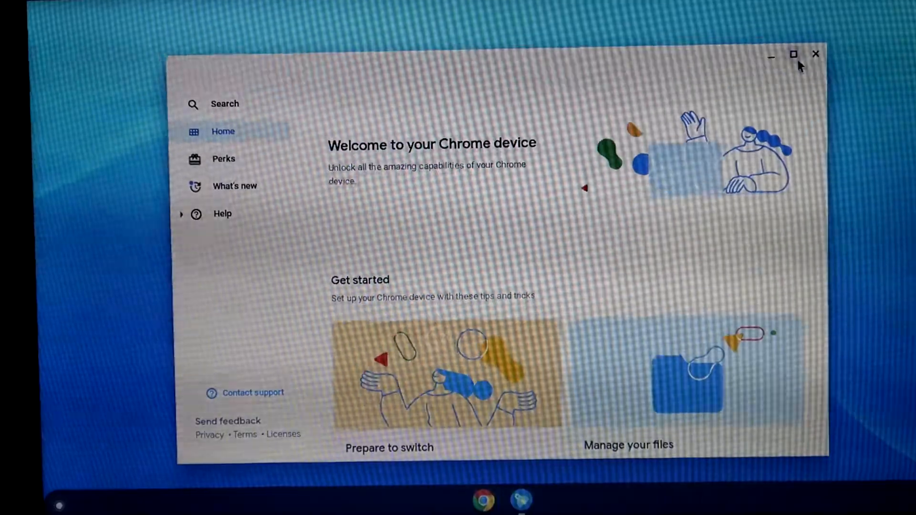
# Maximize the Welcome window, expand the launcher's app grid, and launch Chrome.
pyautogui.click(793, 54)
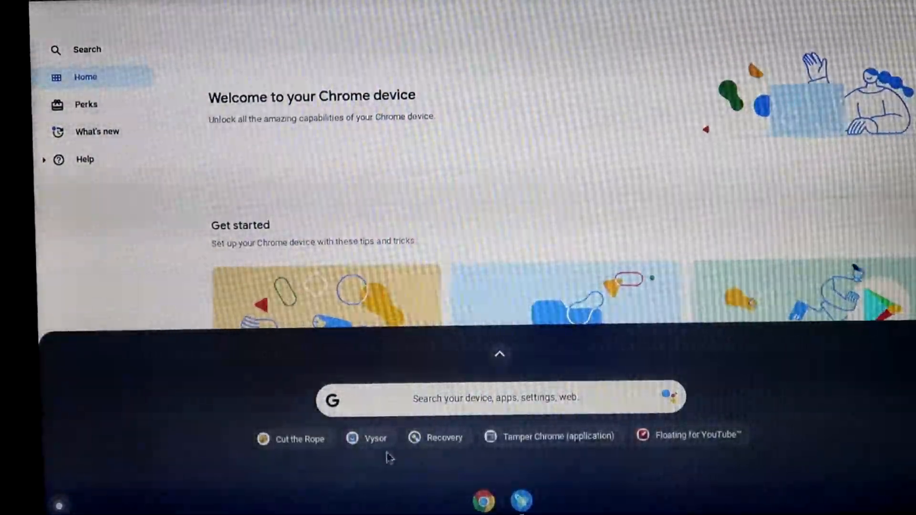
pyautogui.click(499, 354)
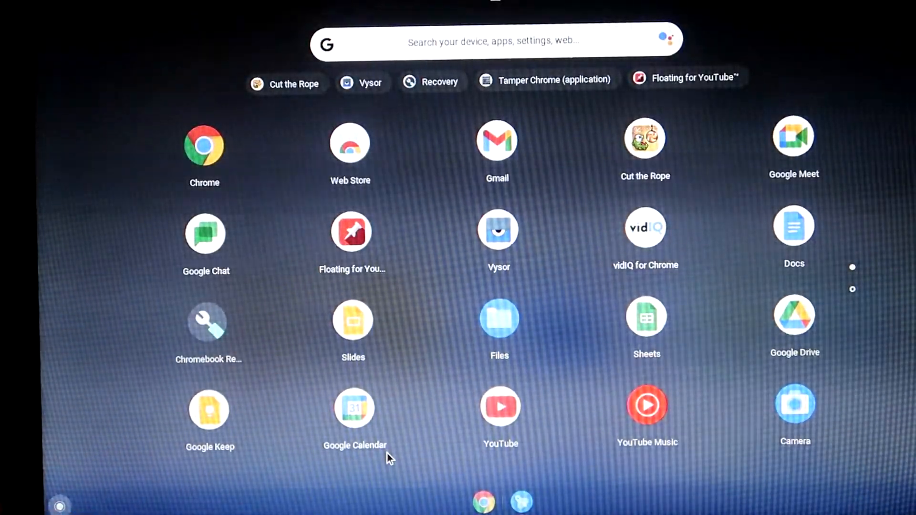
pyautogui.click(664, 39)
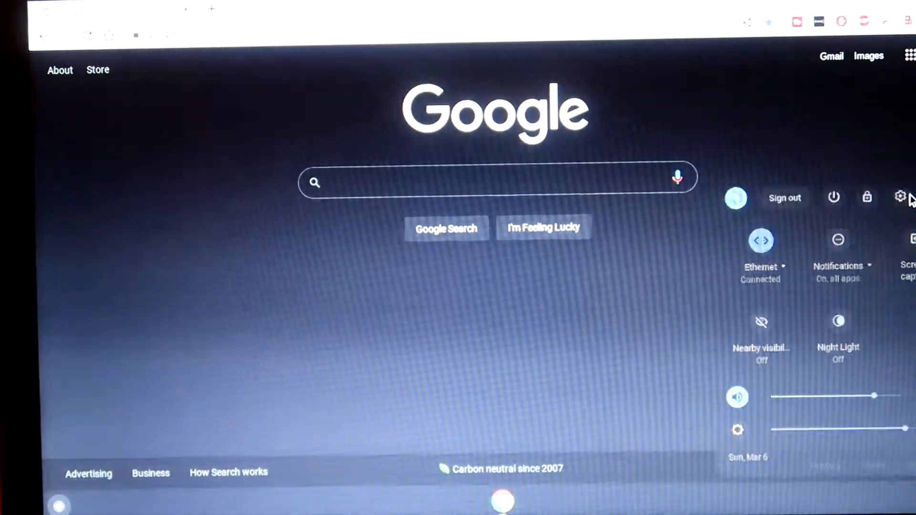
# Open Settings and view About Chrome OS's additional channel and build details.
pyautogui.click(900, 196)
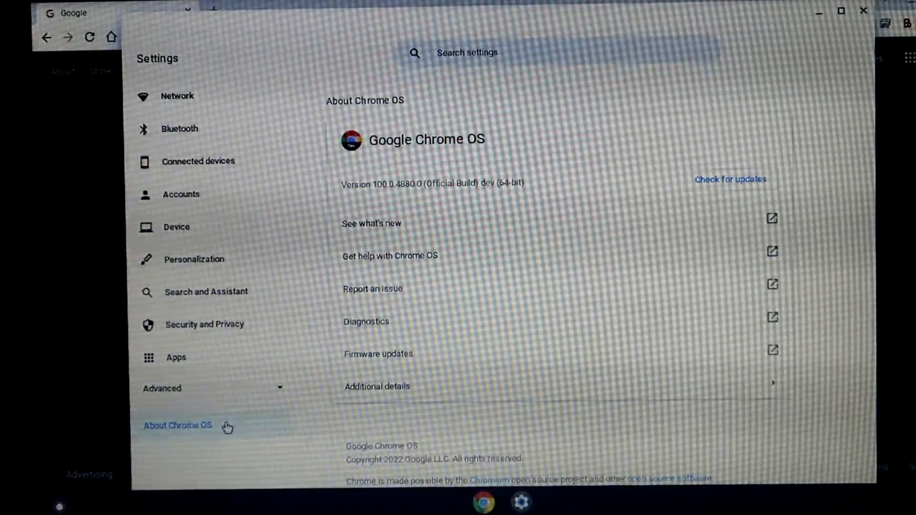
pyautogui.moveTo(463, 372)
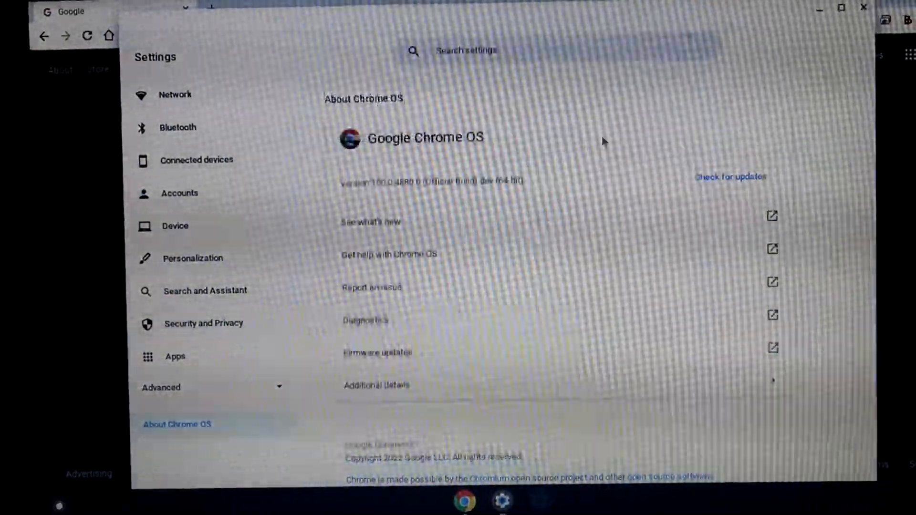
pyautogui.click(376, 385)
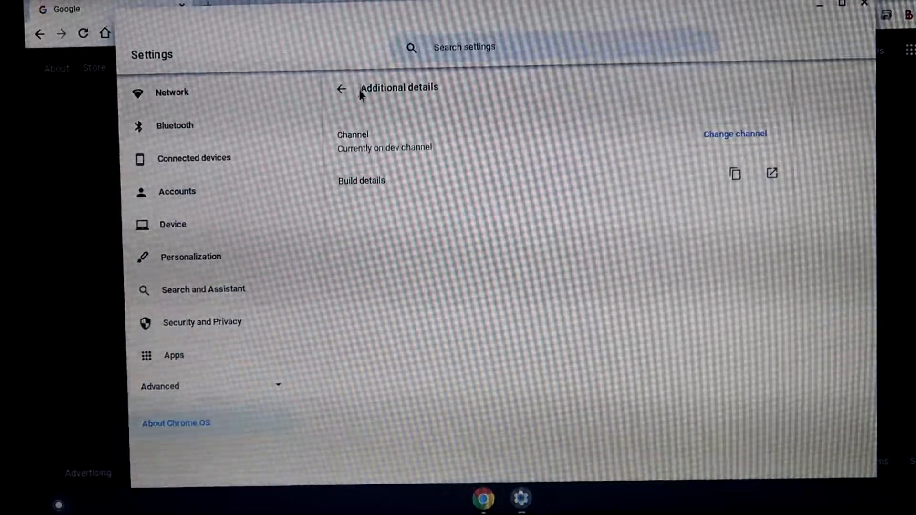
pyautogui.click(341, 88)
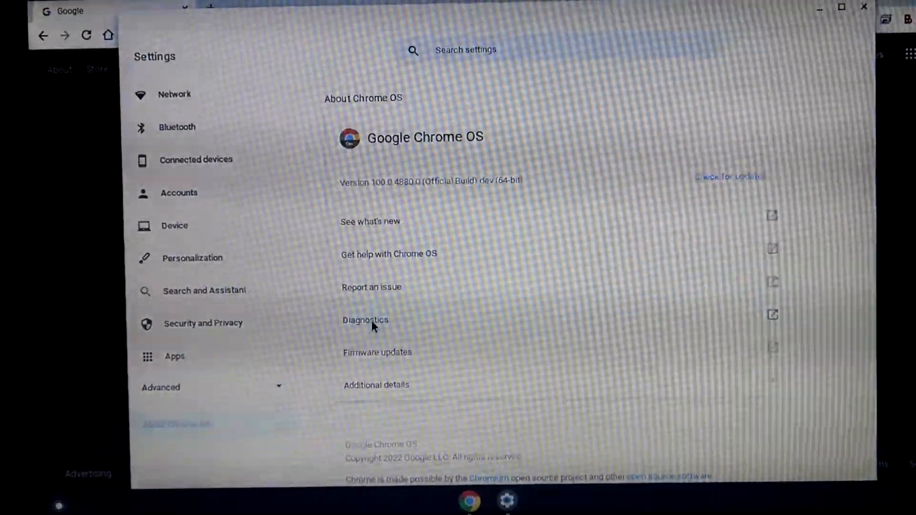
# Review the About Chrome OS page and close the Settings window.
pyautogui.click(365, 320)
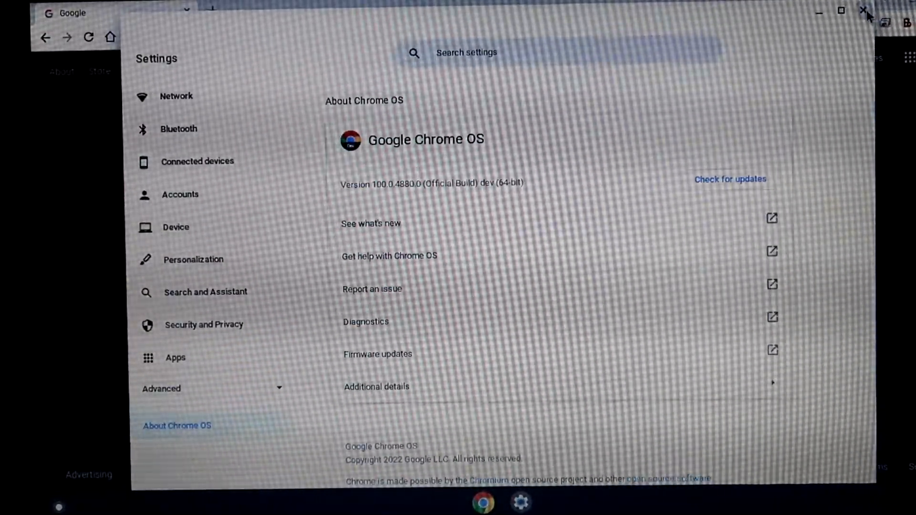
pyautogui.click(864, 11)
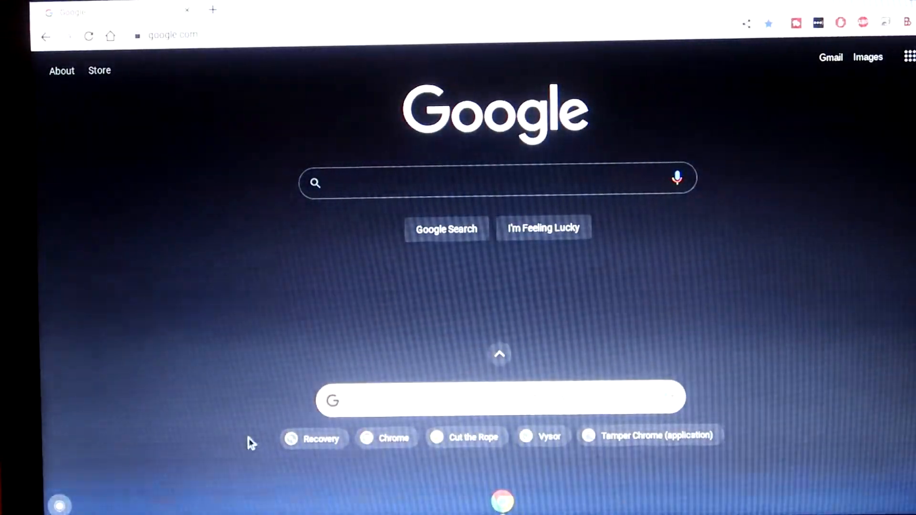
# Open the app launcher, then dismiss it and the browser to reach the bare desktop.
pyautogui.click(499, 353)
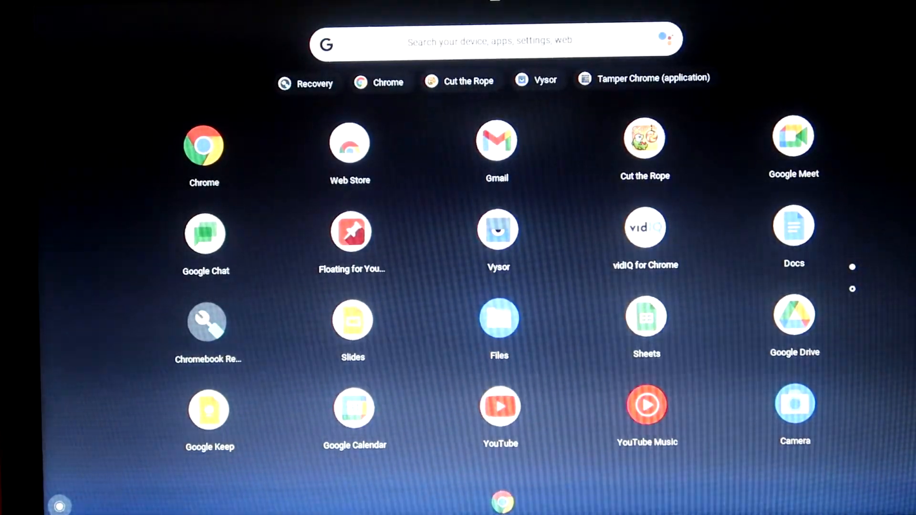
pyautogui.click(204, 146)
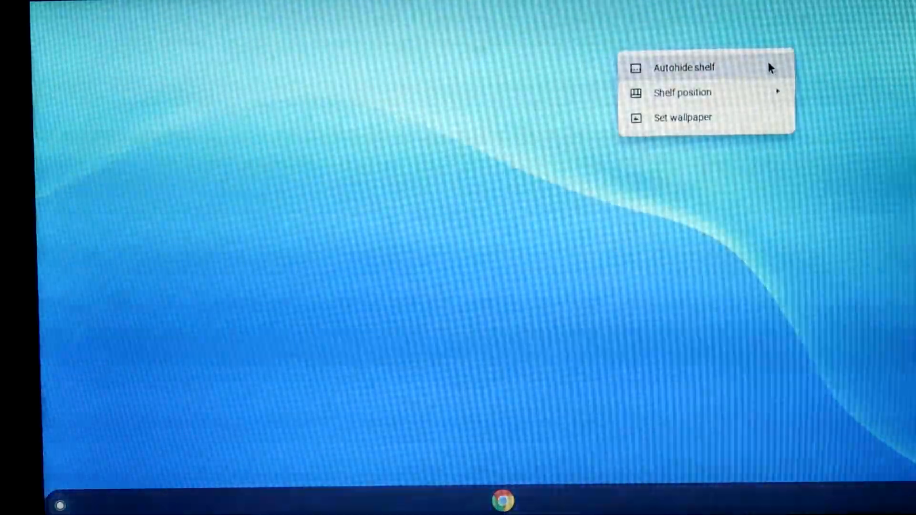
pyautogui.click(682, 118)
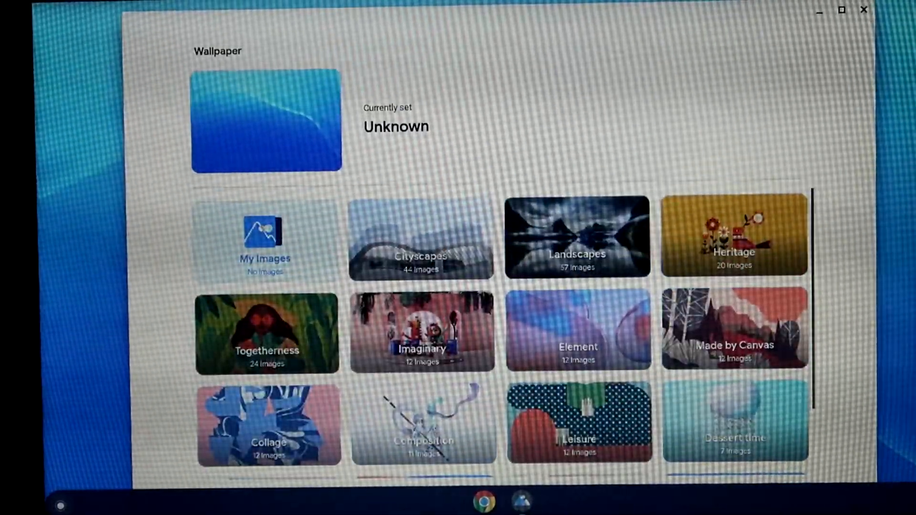
pyautogui.click(863, 10)
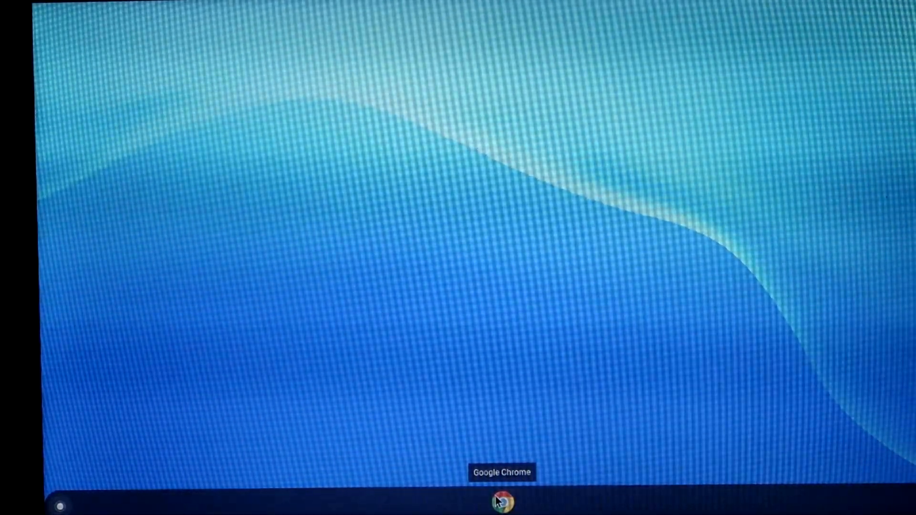